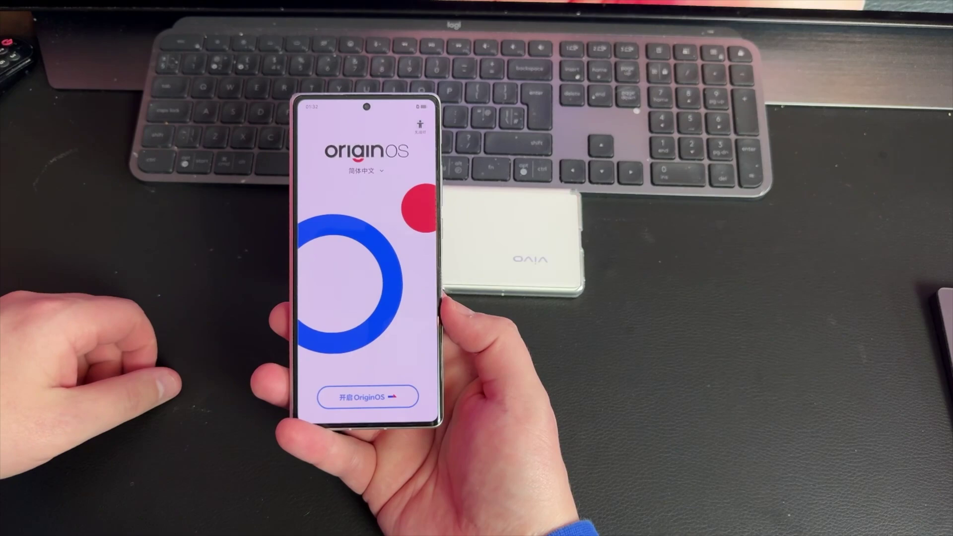
Step: Change the setup language from Simplified Chinese to English on the welcome screen
left_click(362, 171)
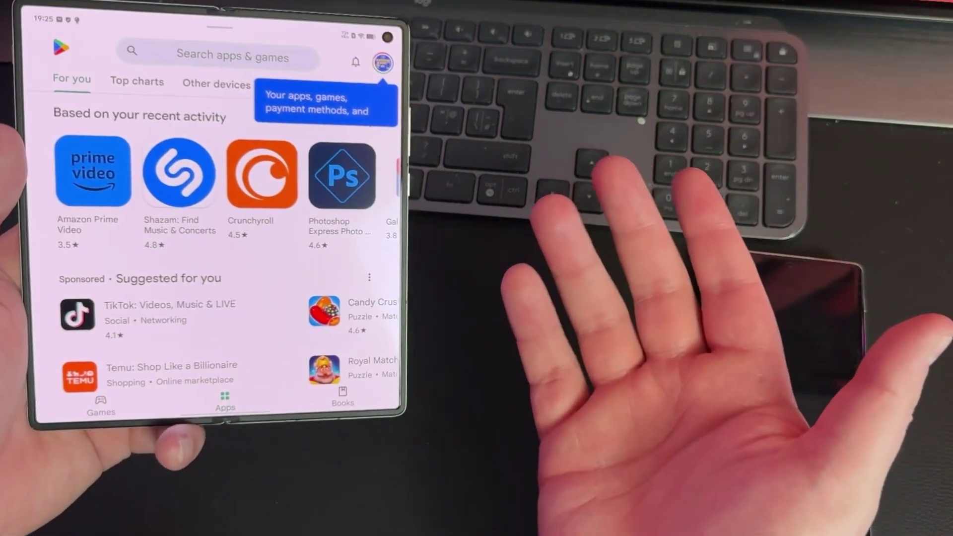
Step: Scroll the signed-in Play Store's For you page to view recommendations
scroll("down", 3)
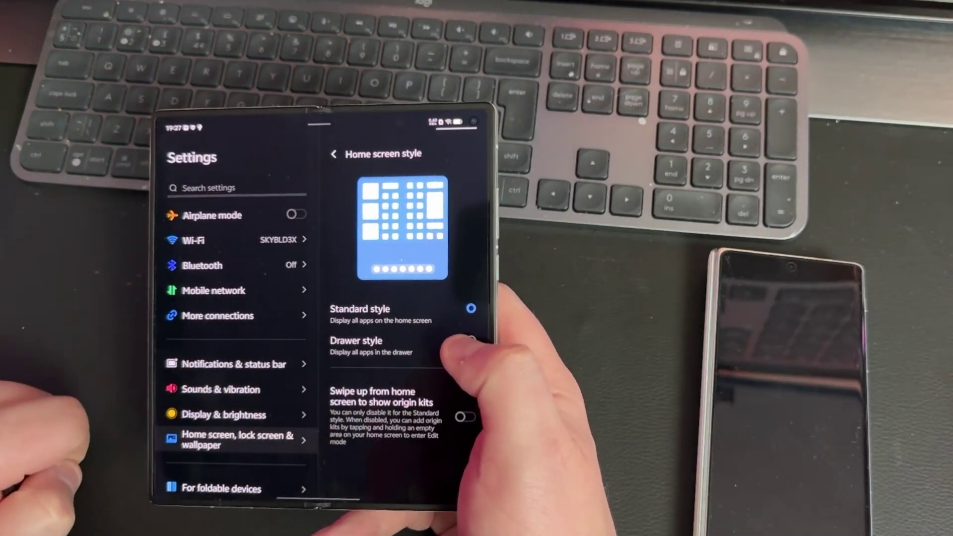
Step: Choose Drawer style on the Home screen style page
left_click(471, 351)
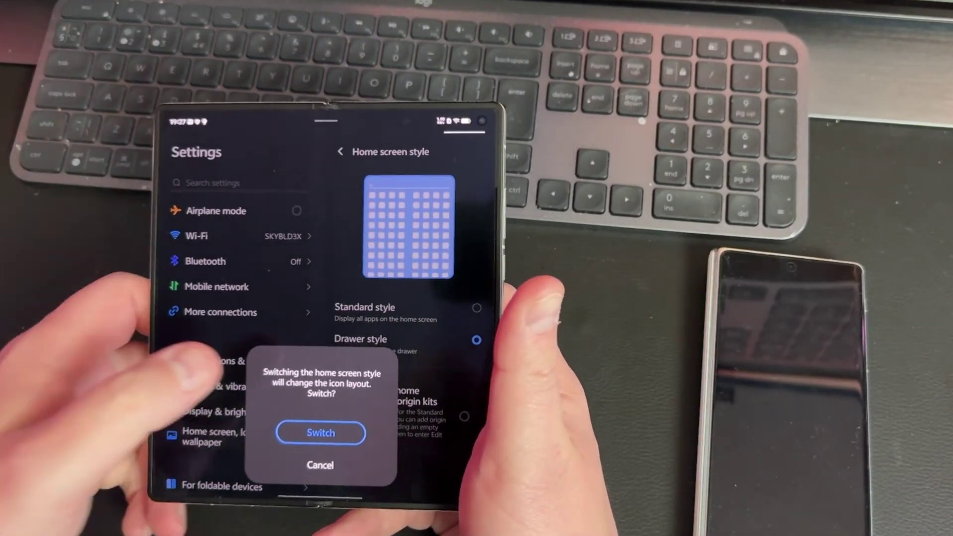
Step: Confirm the switch to Drawer style in the icon-layout dialog
left_click(320, 433)
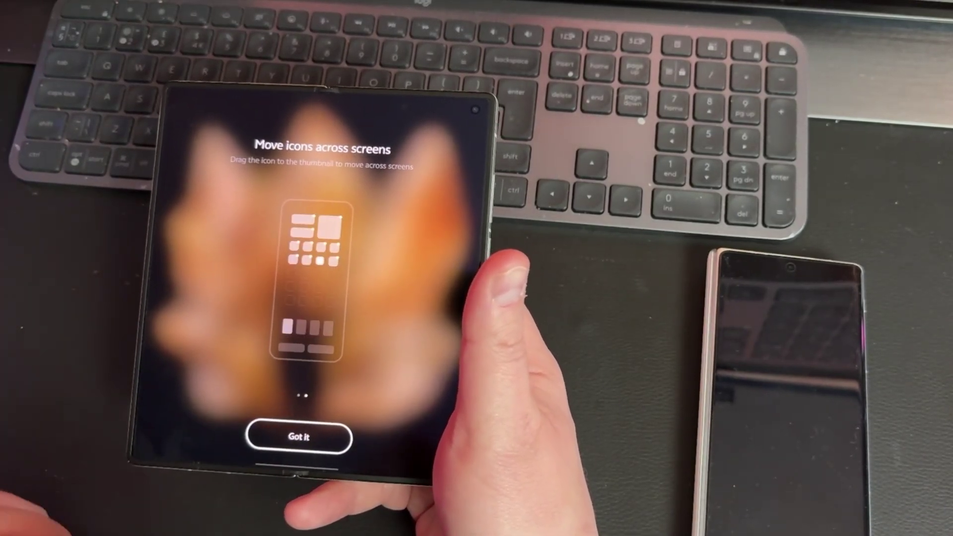
left_click(304, 438)
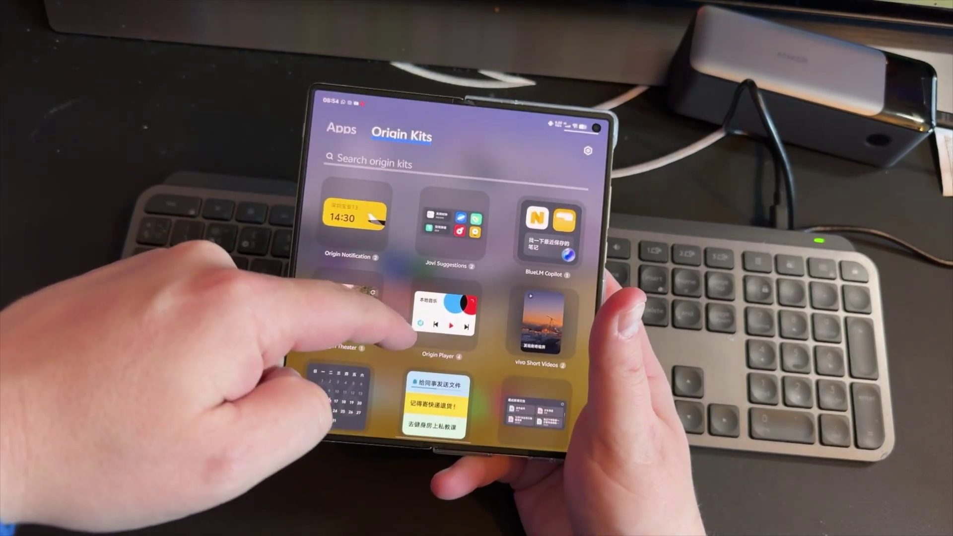
Step: Show the Apps tab in the drawer instead of Origin Kits widgets
left_click(342, 130)
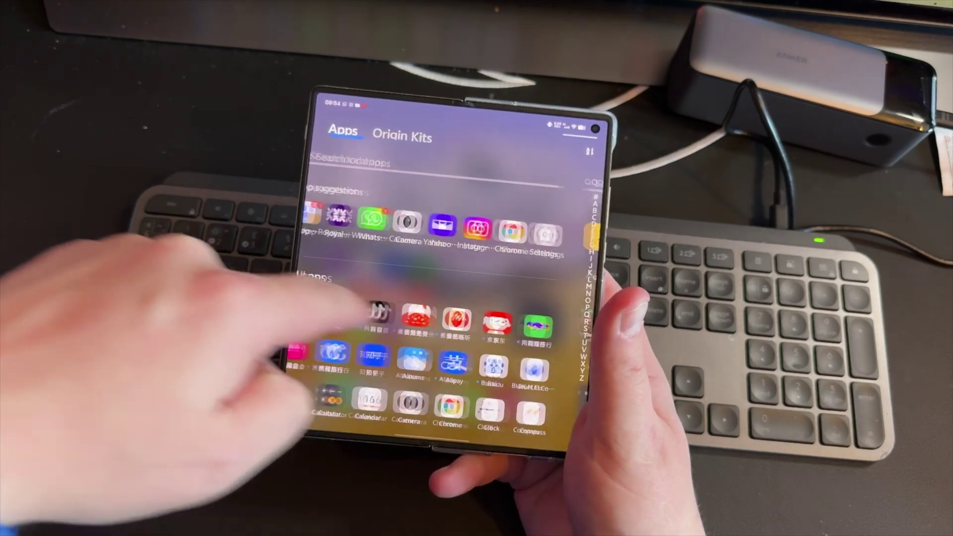